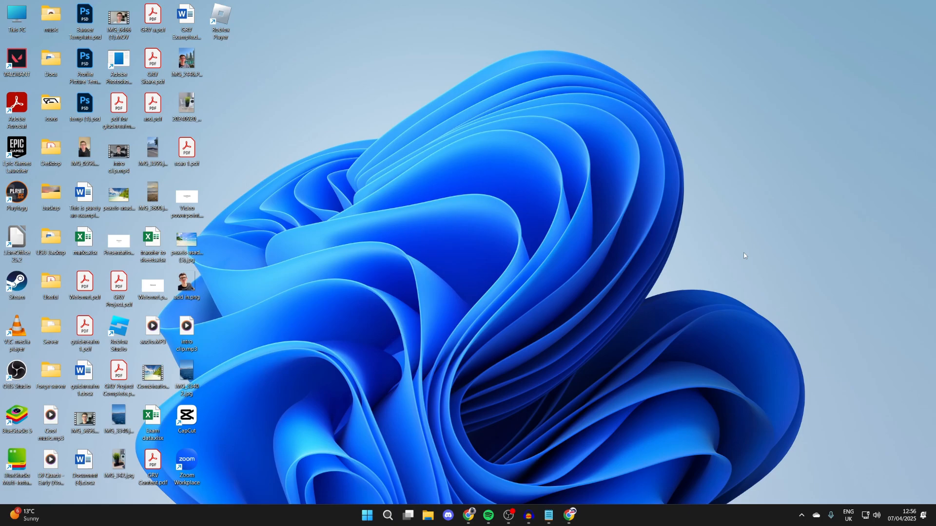
mouse_move(571, 277)
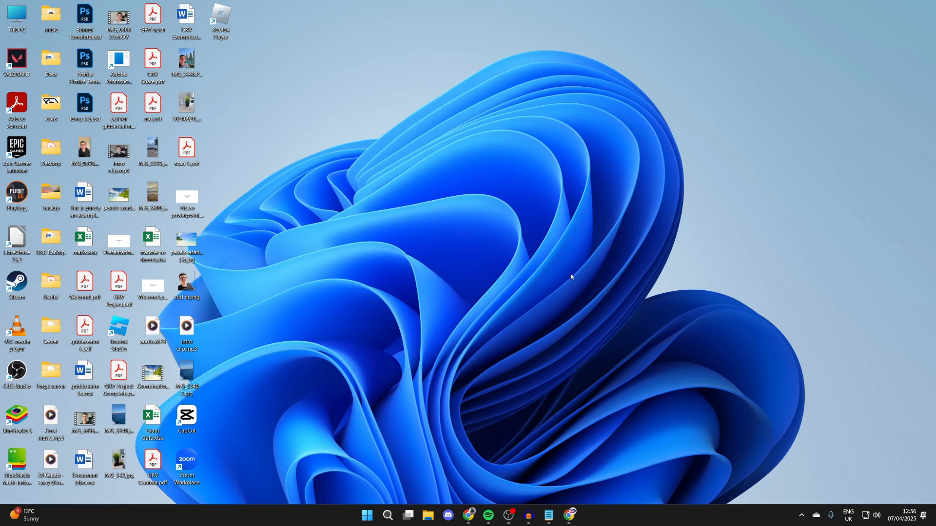
mouse_move(570, 515)
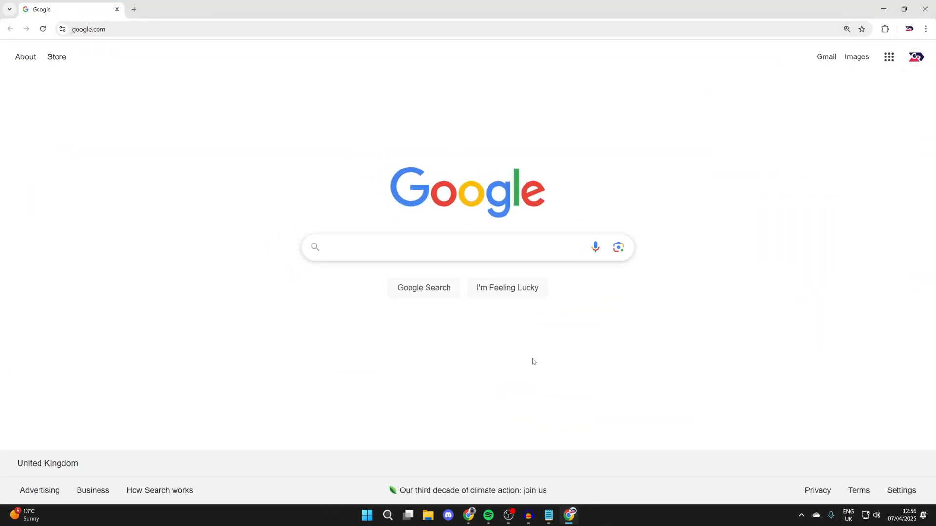
mouse_move(513, 355)
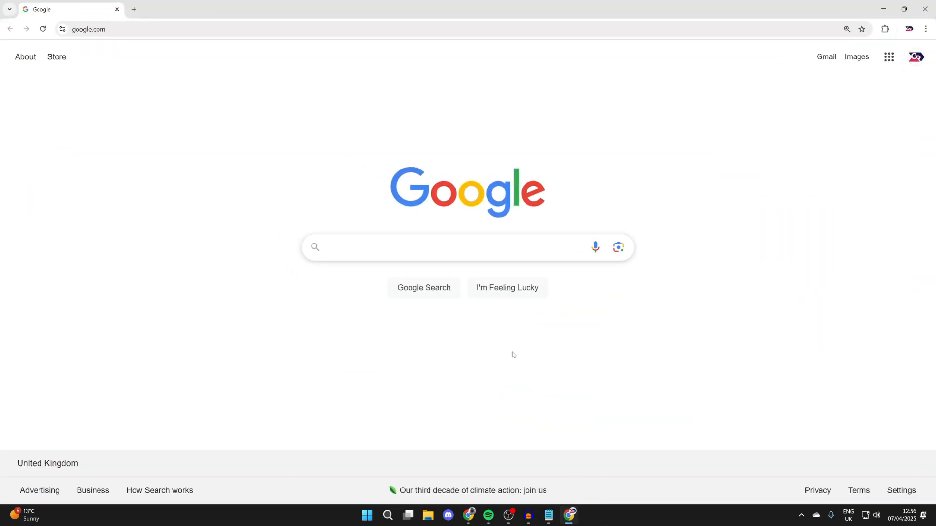
Search Google for 'msi drivers' to find MSI's official download page
left_click(454, 247)
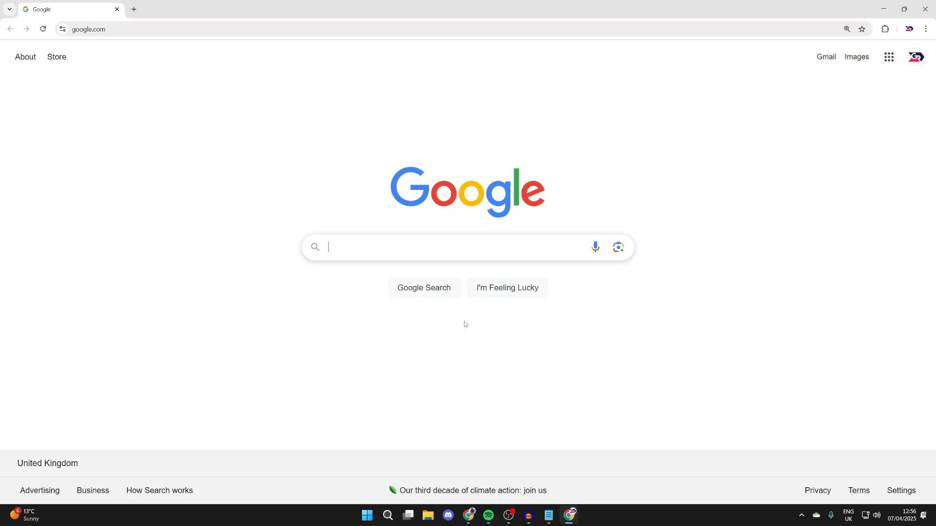
type("msi")
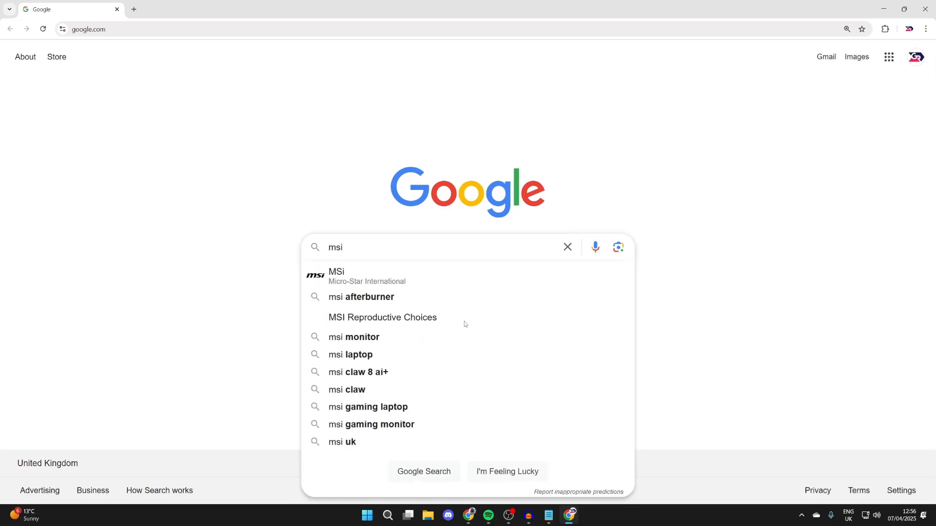
type("\" \"")
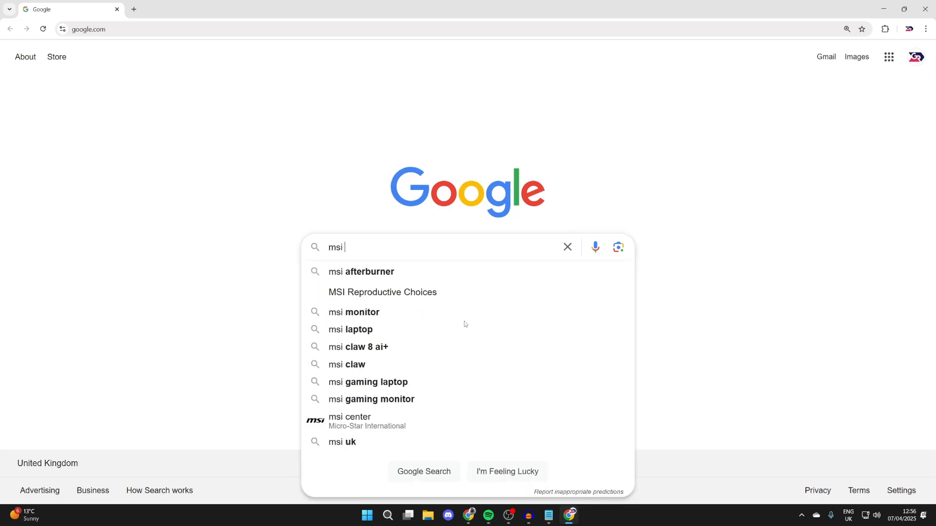
type("drivers")
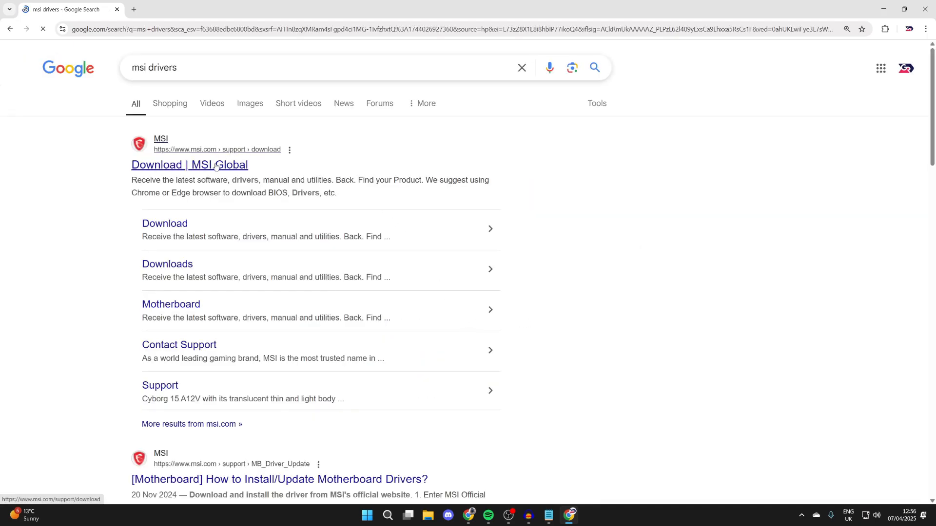
Open MSI's download site and list Windows 11 64-bit drivers for the PRO X670-P WIFI motherboard
left_click(189, 165)
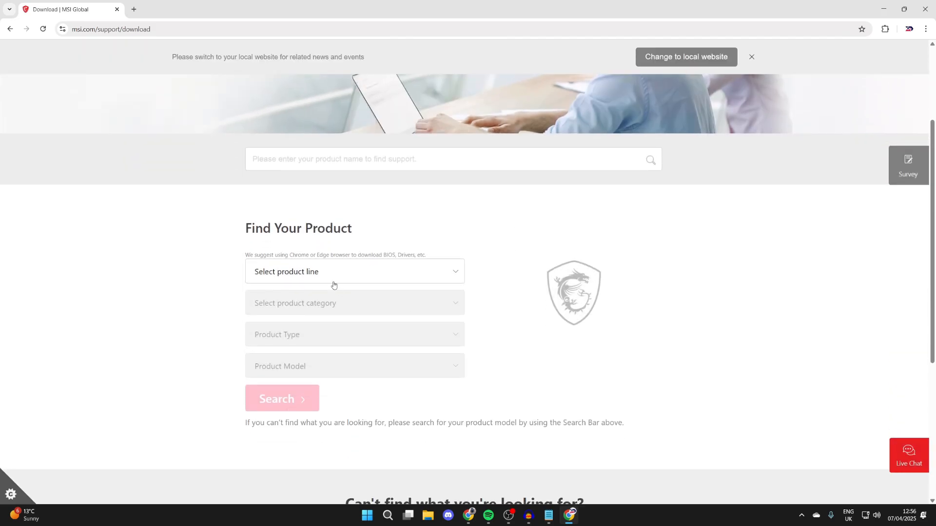
left_click(354, 271)
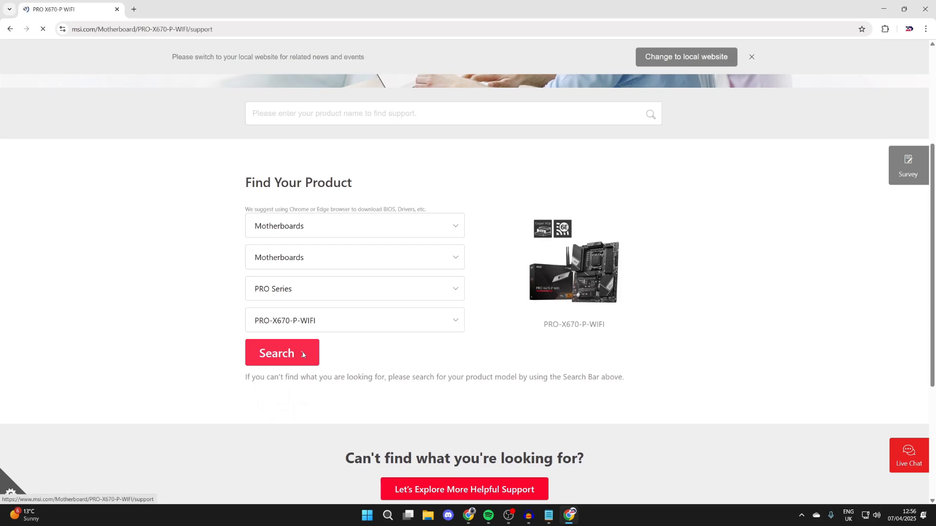
left_click(282, 353)
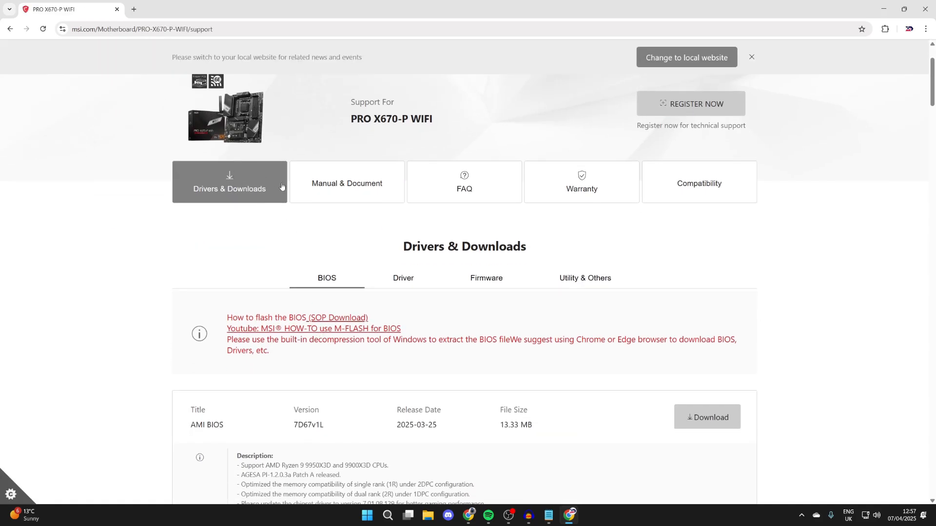
left_click(403, 278)
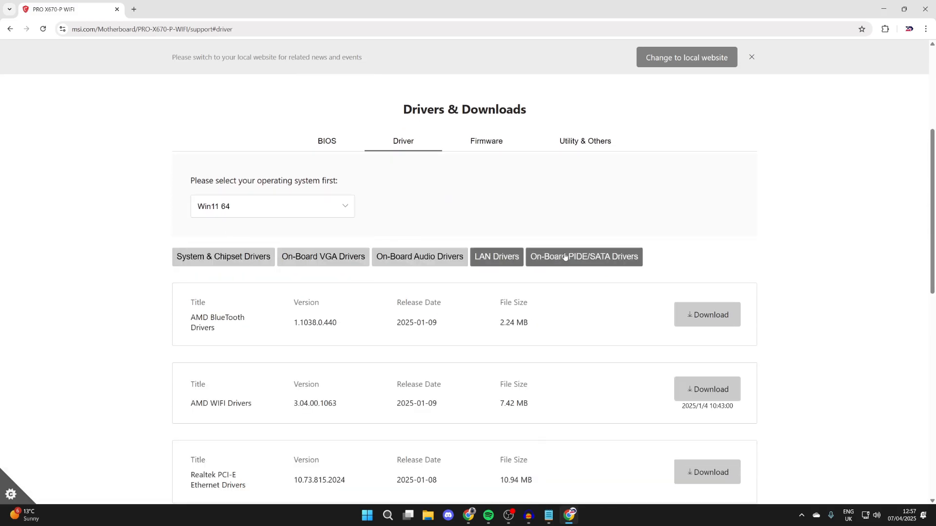
Download the AMD Chipset Driver, Realtek HD Universal Driver and AMD WIFI Drivers from MSI
left_click(223, 256)
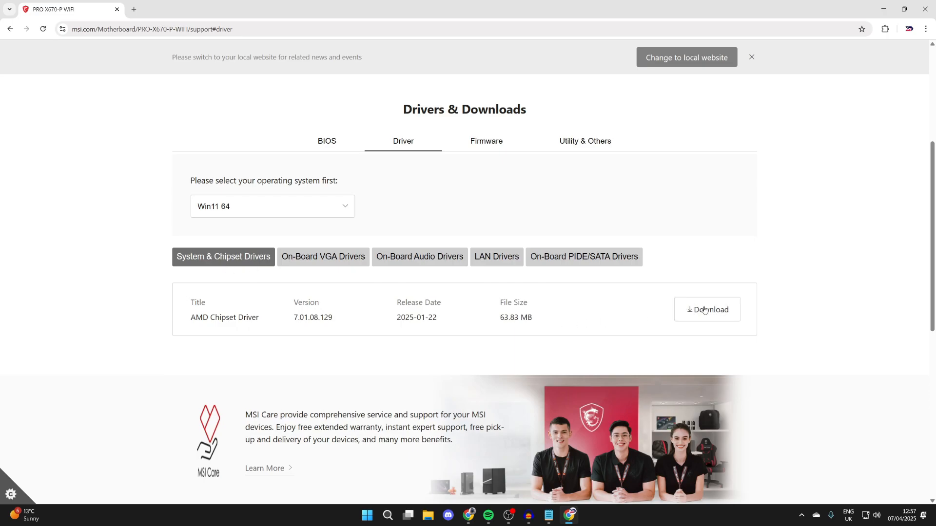
left_click(707, 309)
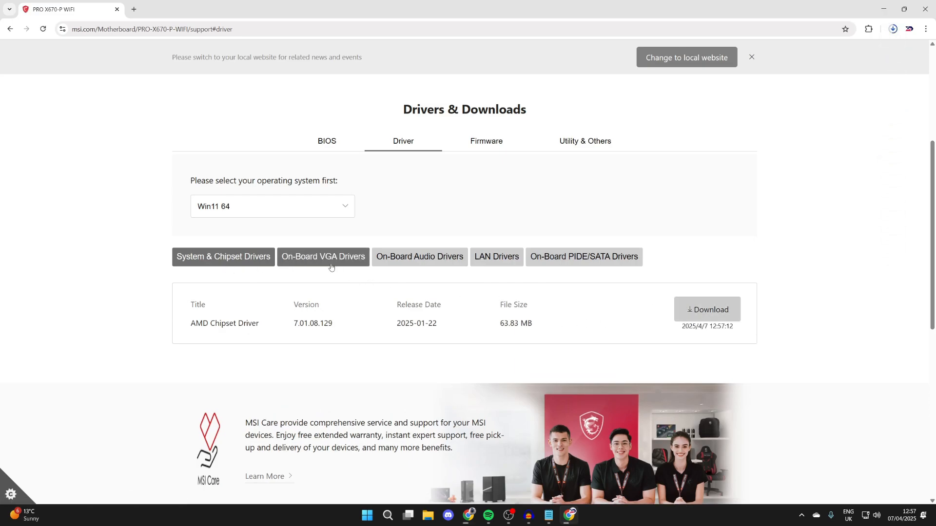
left_click(323, 257)
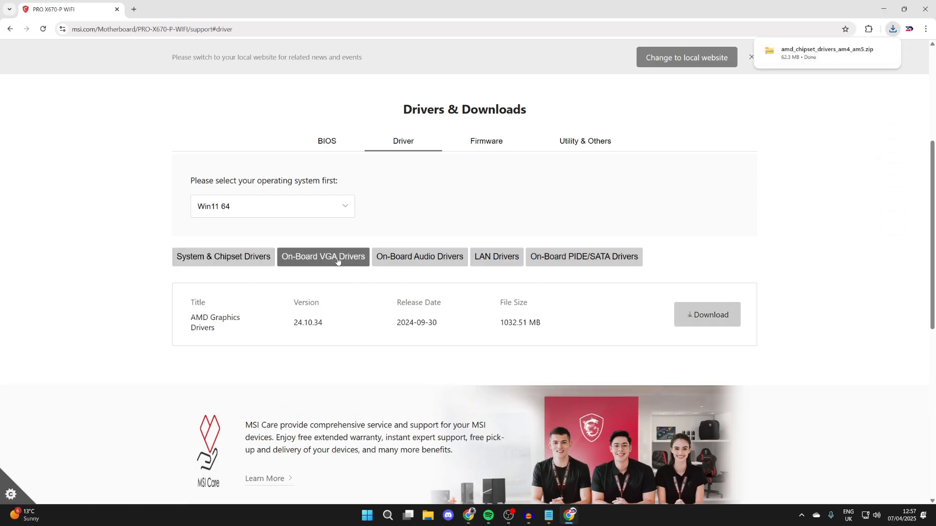
left_click(419, 257)
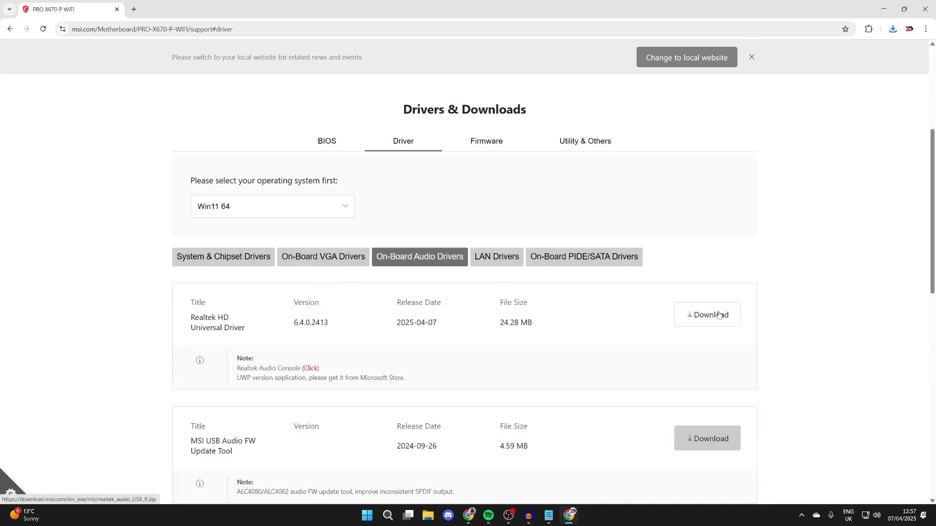
left_click(496, 257)
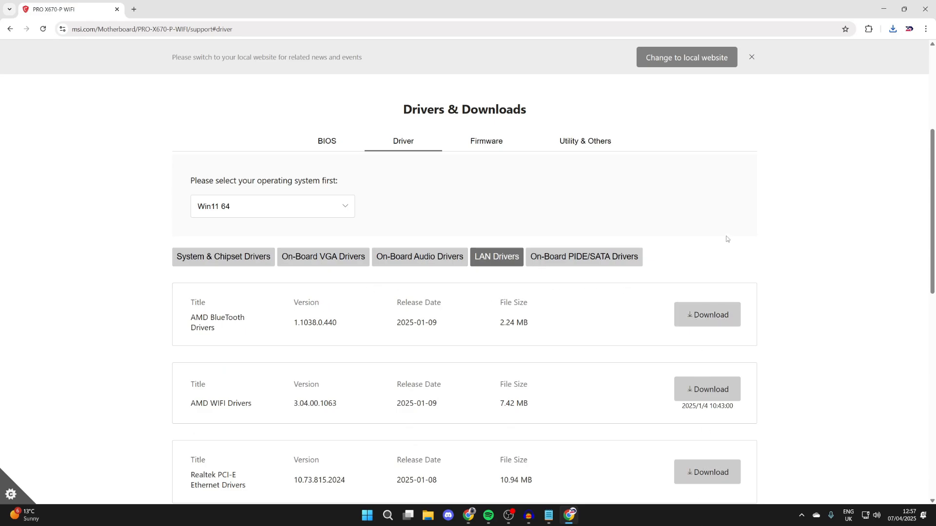
left_click(707, 389)
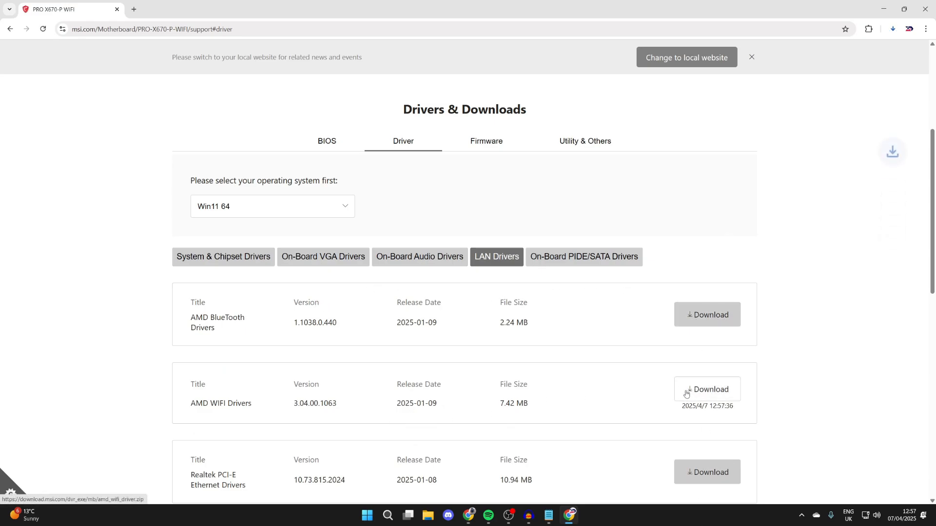
left_click(584, 257)
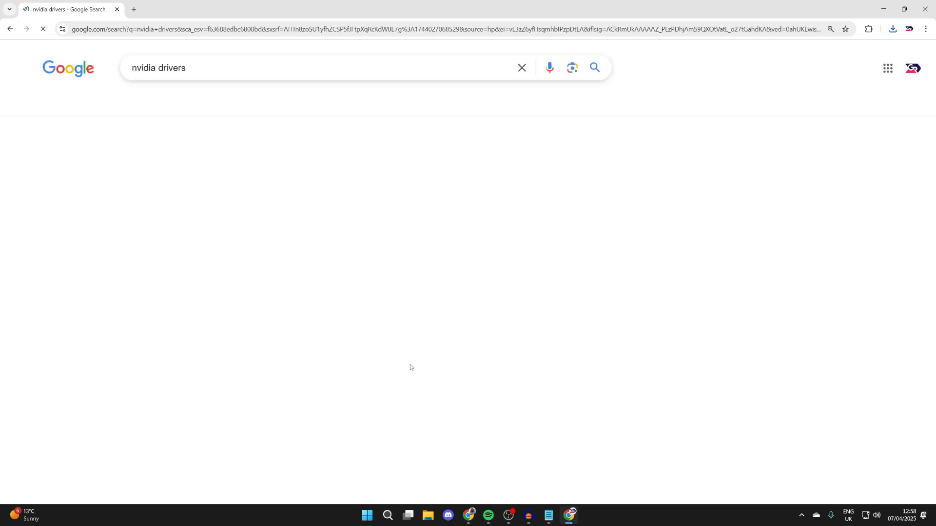
Open the 'Download The Official NVIDIA Drivers' result at nvidia.com/en-us/drivers
left_click(227, 165)
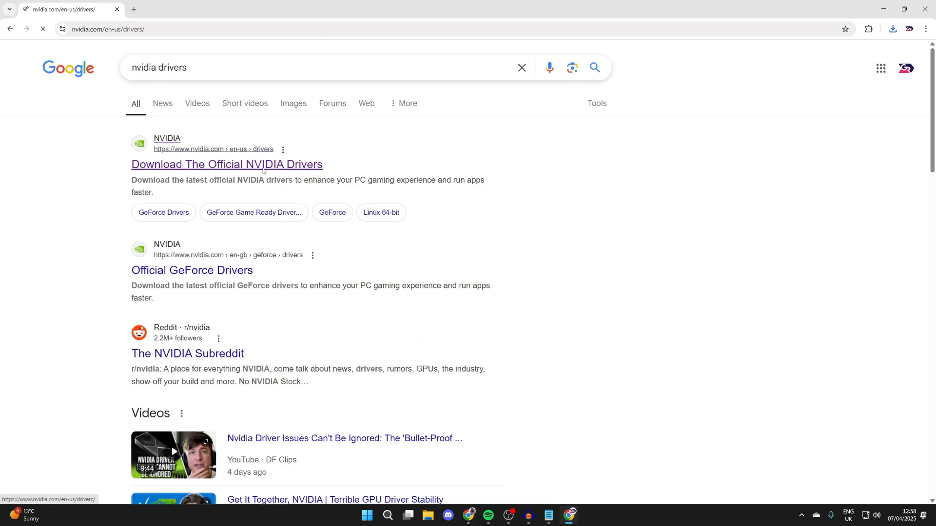
left_click(227, 164)
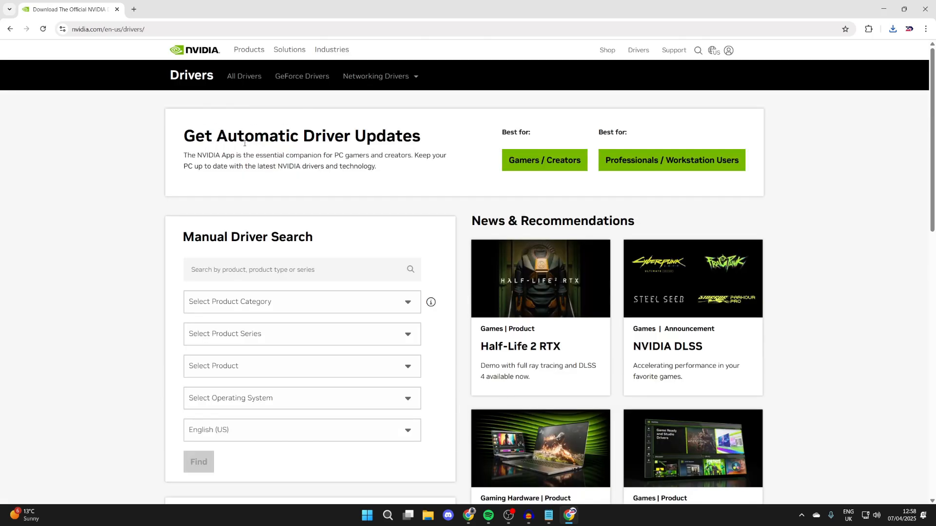
left_click_drag(187, 155, 285, 155)
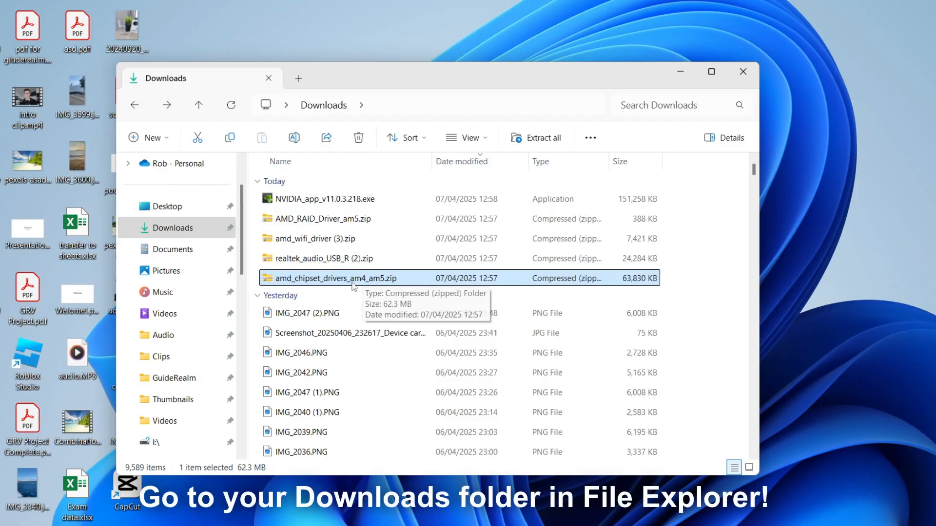
Extract amd_chipset_drivers_am4_am5.zip and run AMD_Chipset_Software.exe
left_click(536, 138)
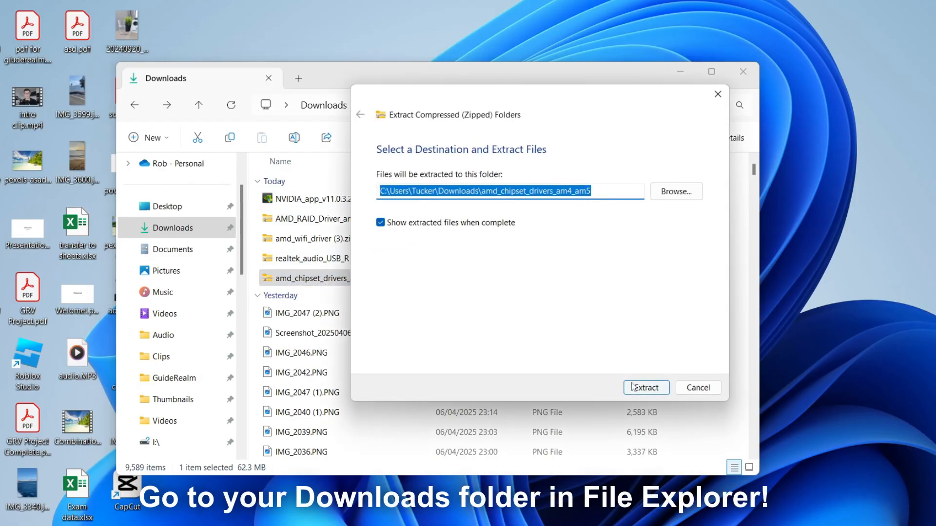
left_click(645, 387)
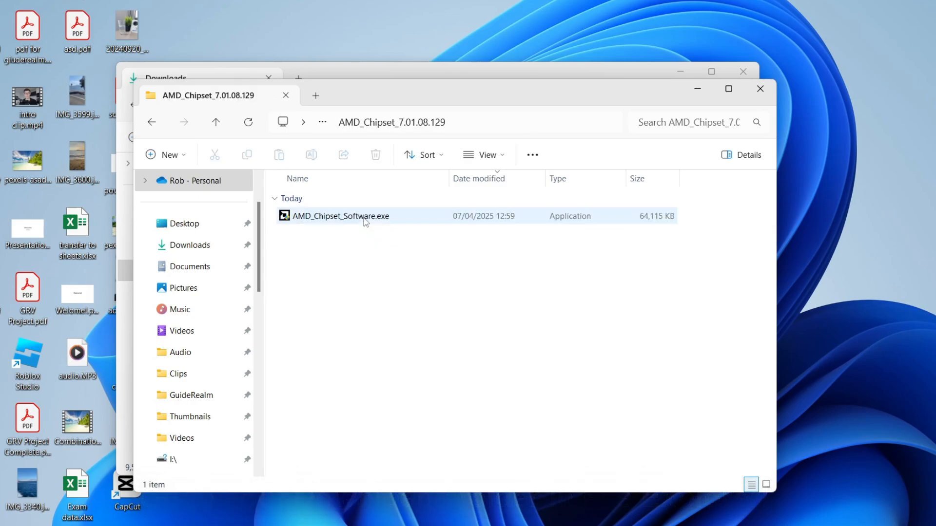
left_click(341, 216)
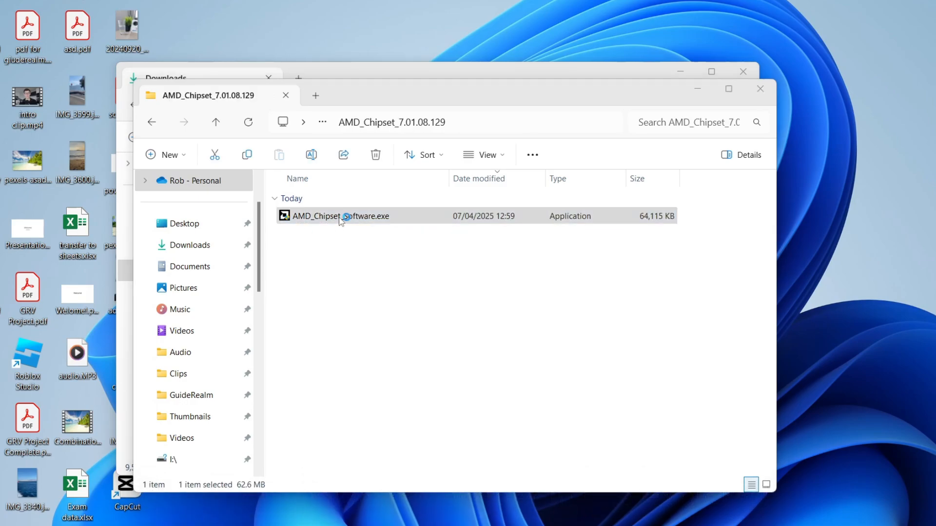
double_click(339, 216)
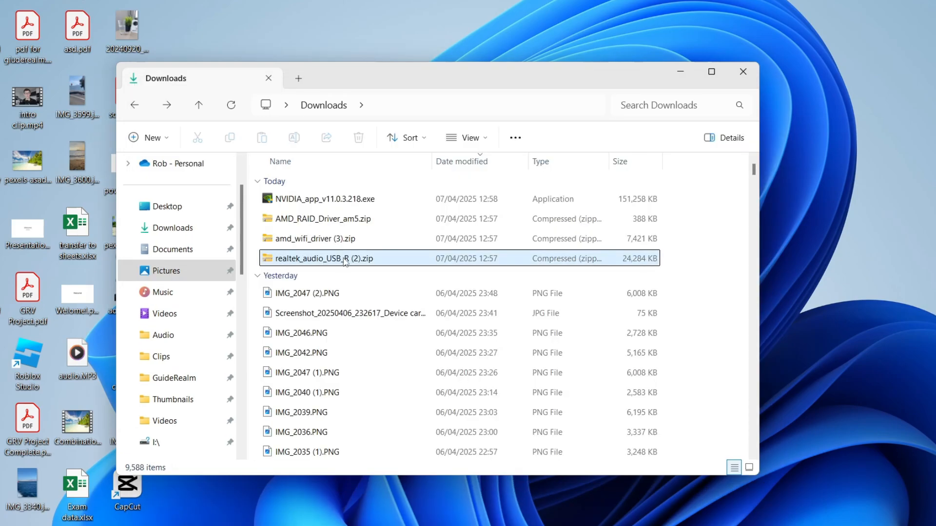
Extract realtek_audio_USB_R (2).zip and select setup.exe in the Realtek USB Universal Driver folder
left_click(322, 257)
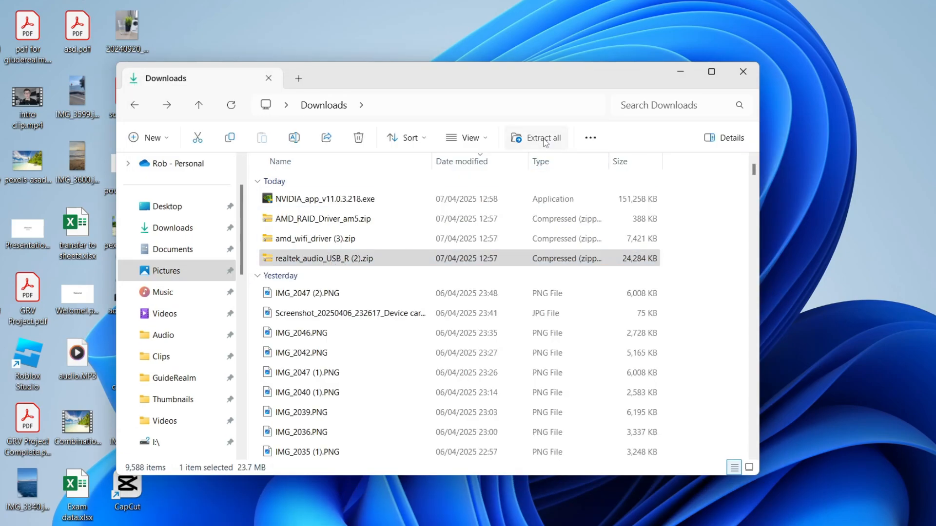
left_click(542, 138)
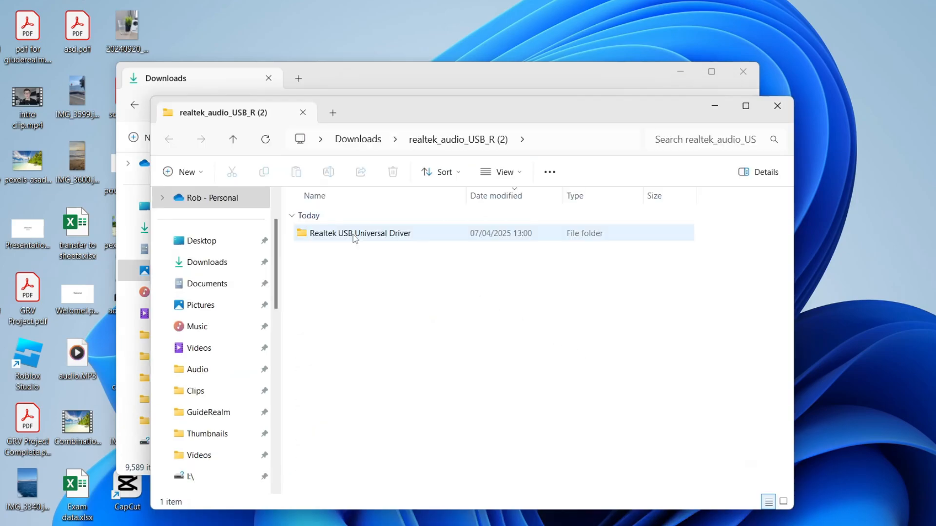
double_click(360, 233)
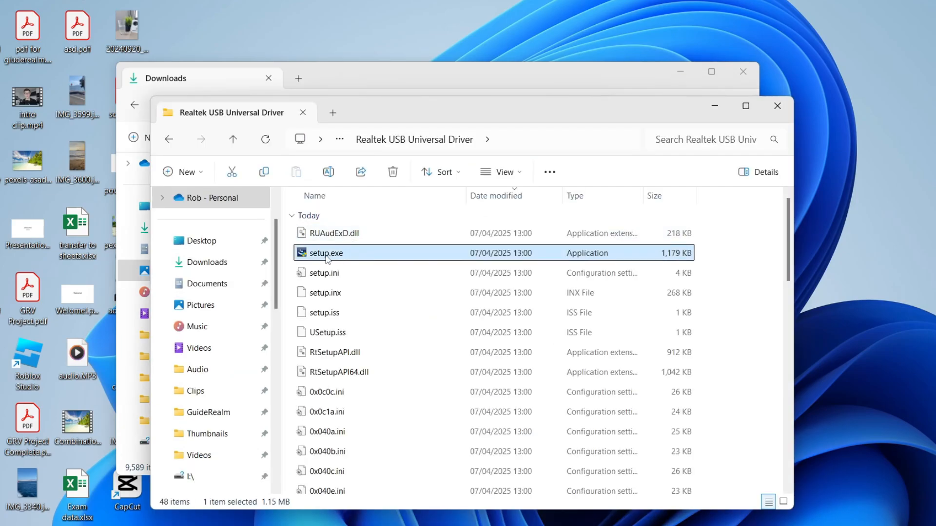
left_click(303, 112)
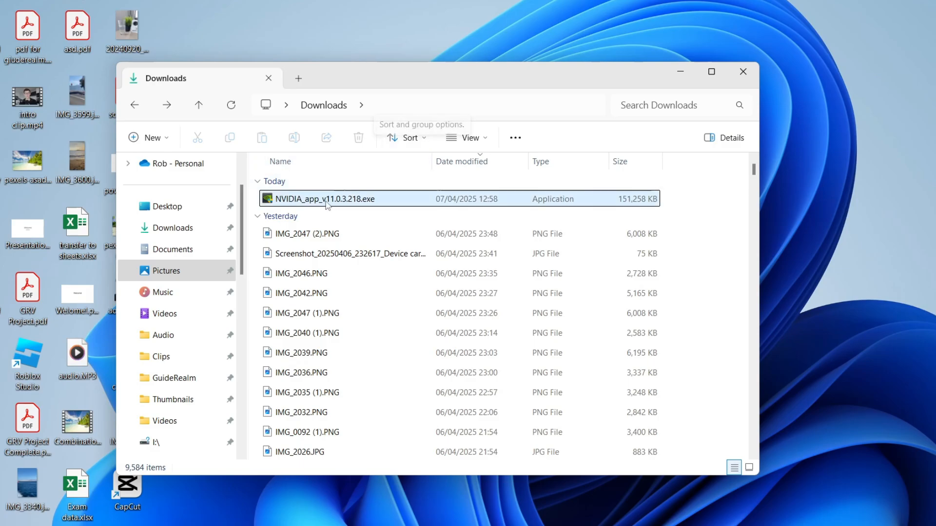
mouse_move(325, 199)
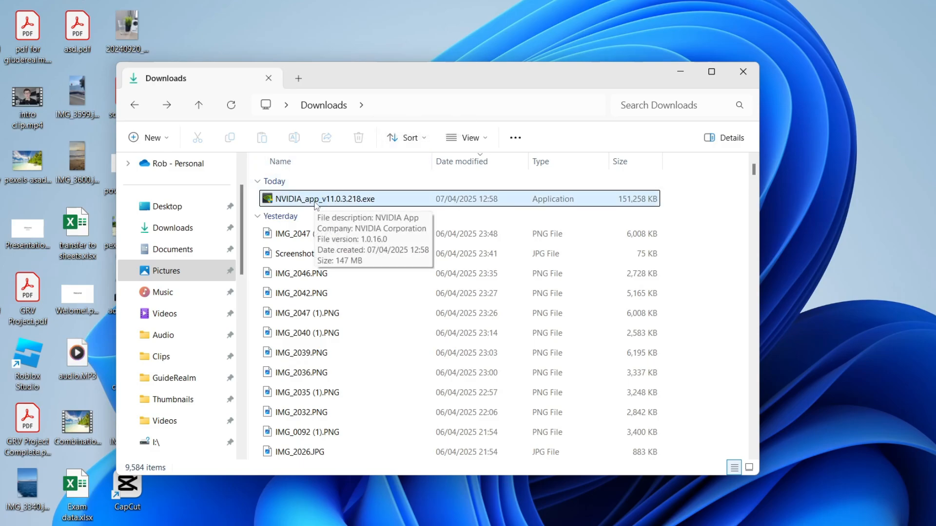
Run NVIDIA_app_v11.0.3.218.exe and accept the licence agreement and privacy policy
left_click(325, 199)
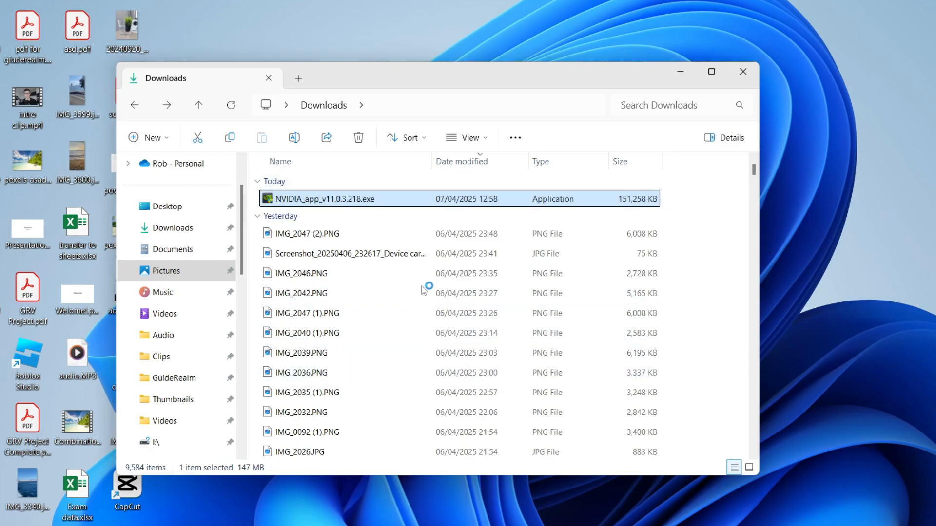
double_click(327, 199)
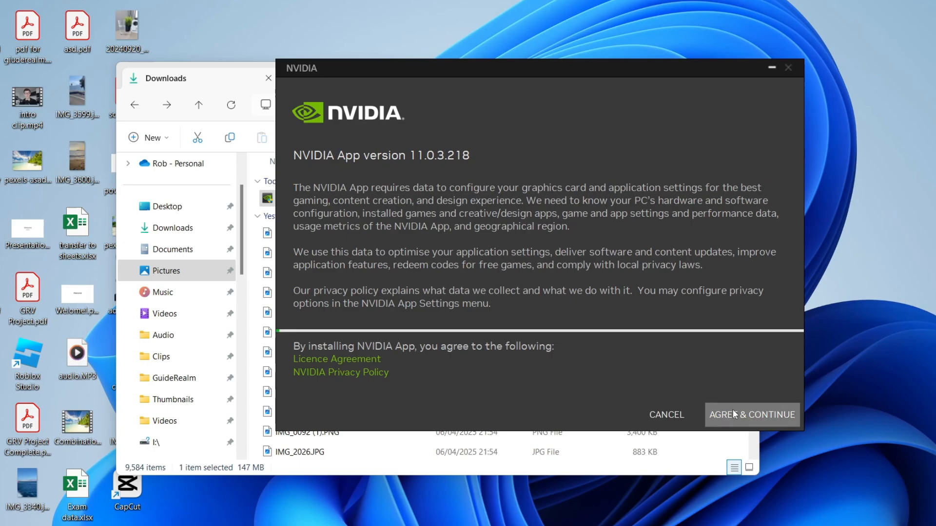
left_click(751, 415)
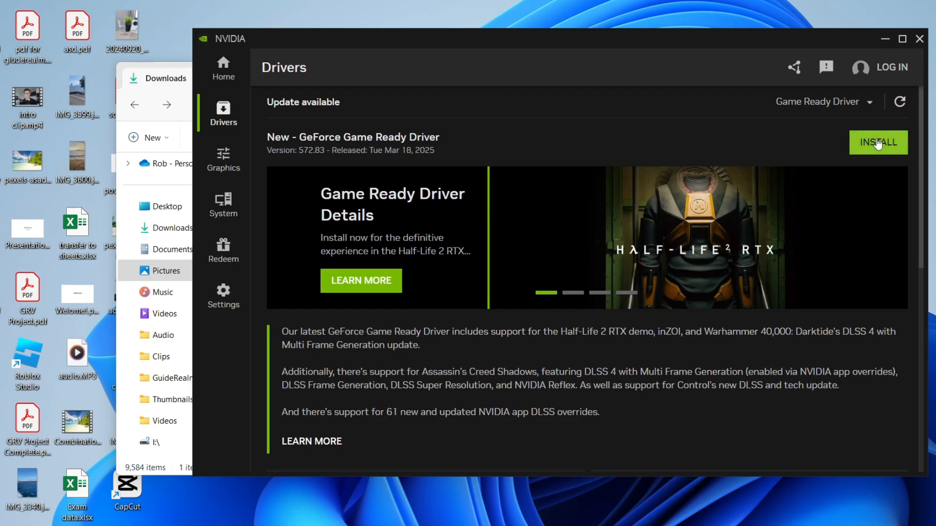
Begin an express installation of GeForce Game Ready Driver 572.83 from the Drivers page
left_click(878, 142)
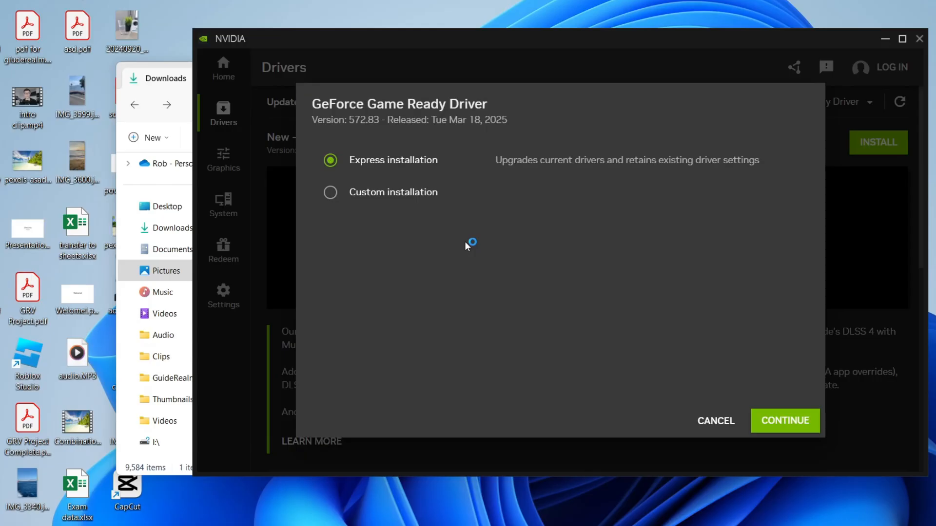
left_click(785, 420)
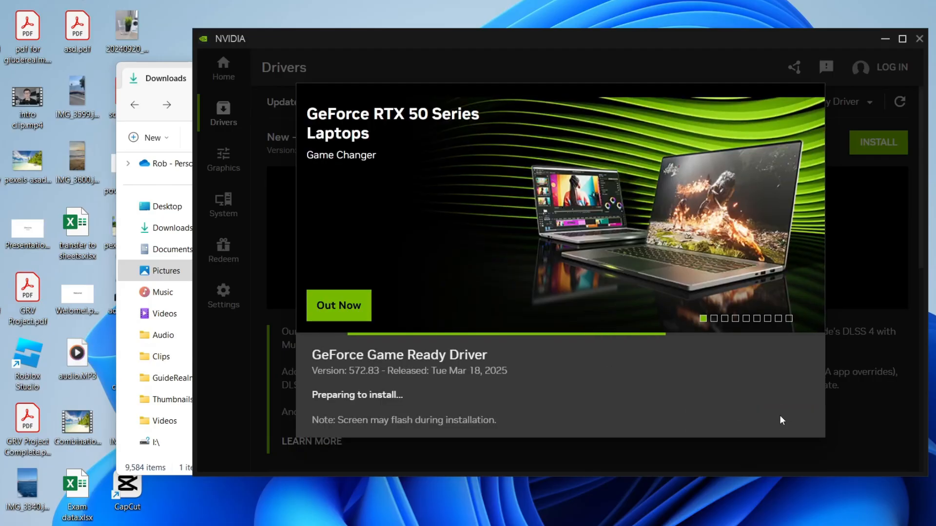